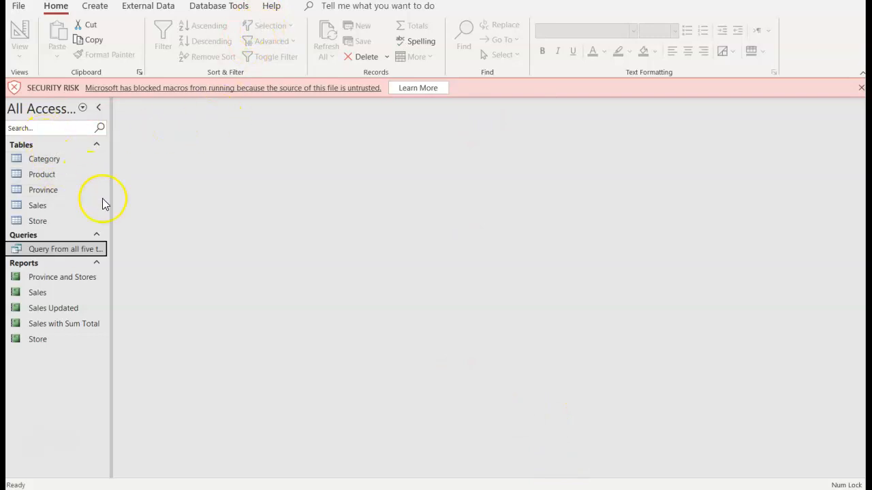
mouse_move(333, 245)
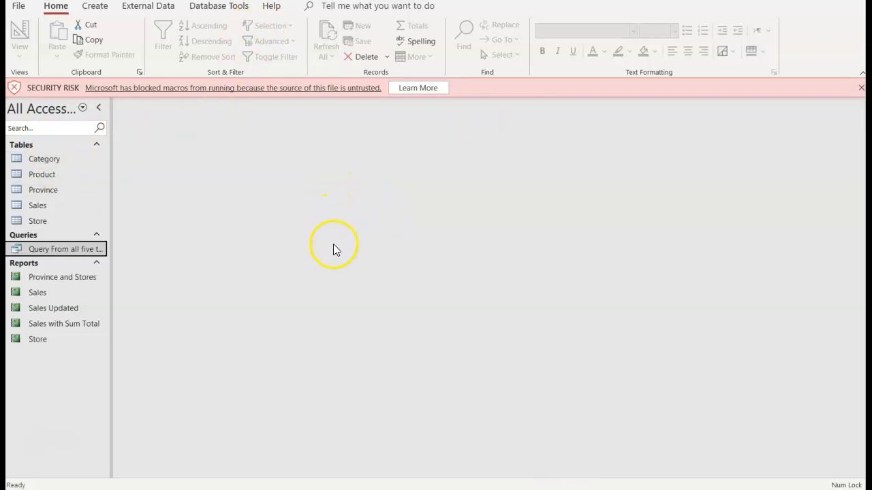
mouse_move(330, 269)
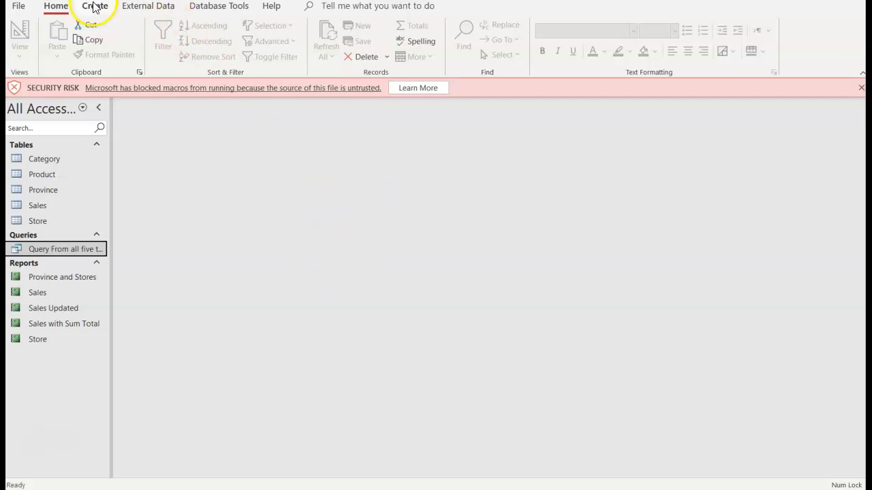
- Show the Create ribbon's tools for making new database objects
left_click(95, 5)
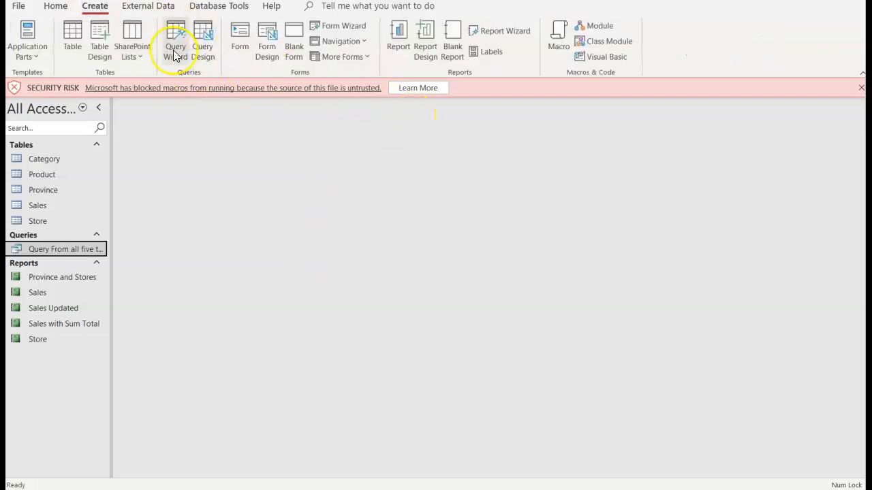
mouse_move(202, 40)
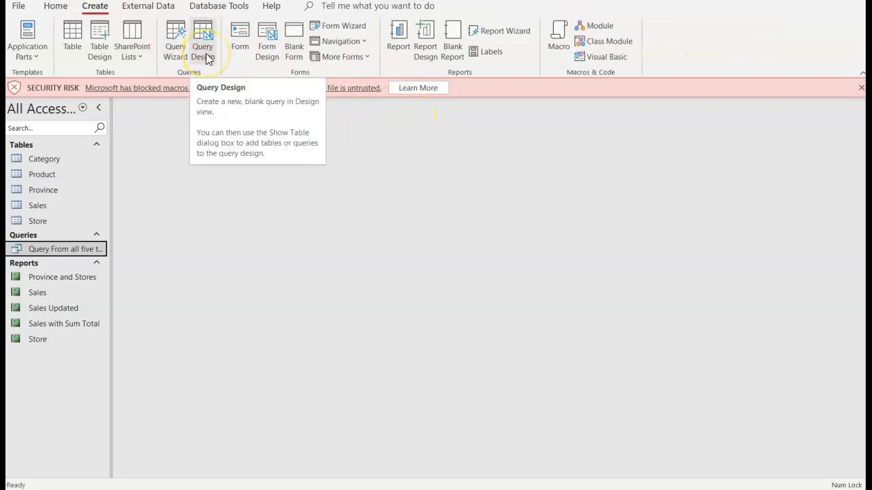
mouse_move(206, 63)
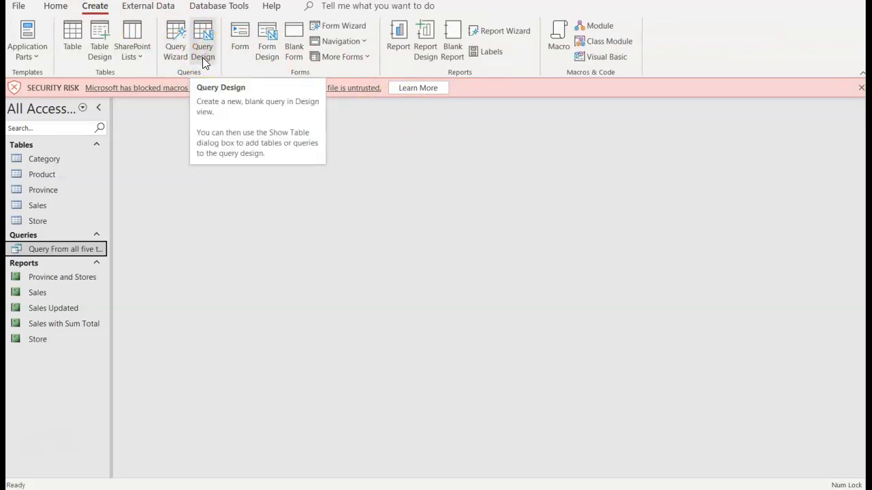
mouse_move(130, 191)
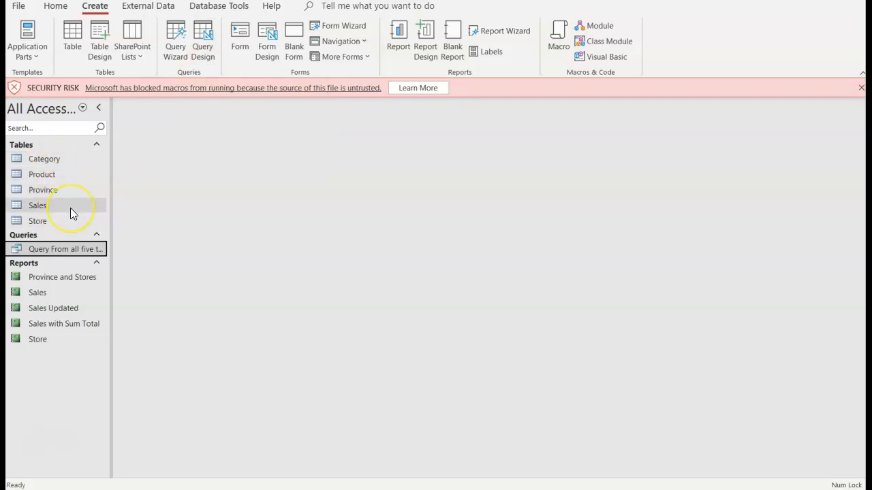
mouse_move(333, 278)
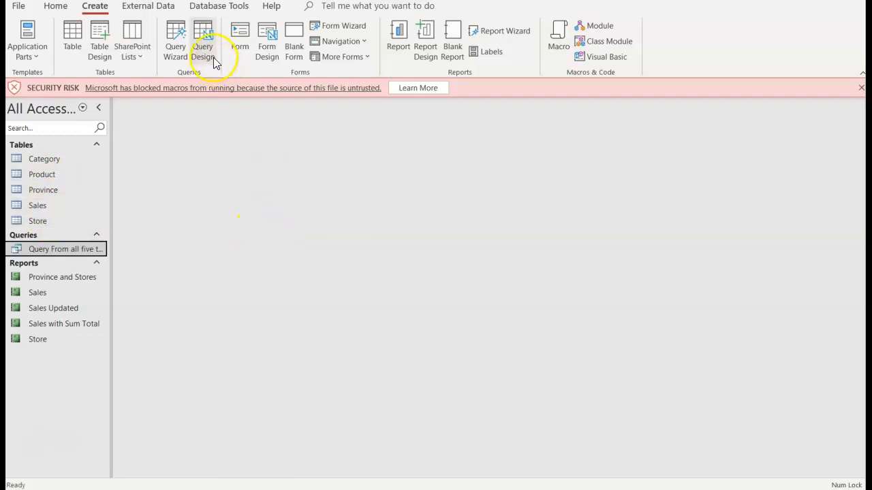
- Start a blank query in Design view and add the Sales table from the Tables list
left_click(202, 39)
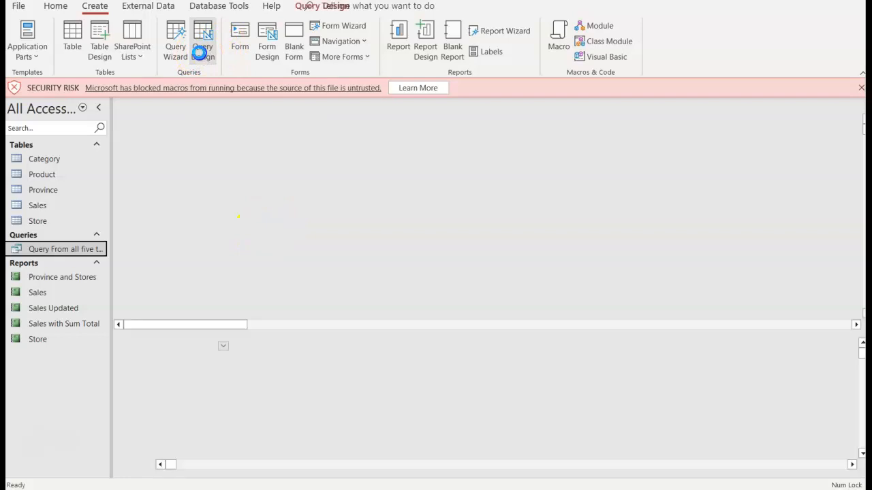
left_click(202, 39)
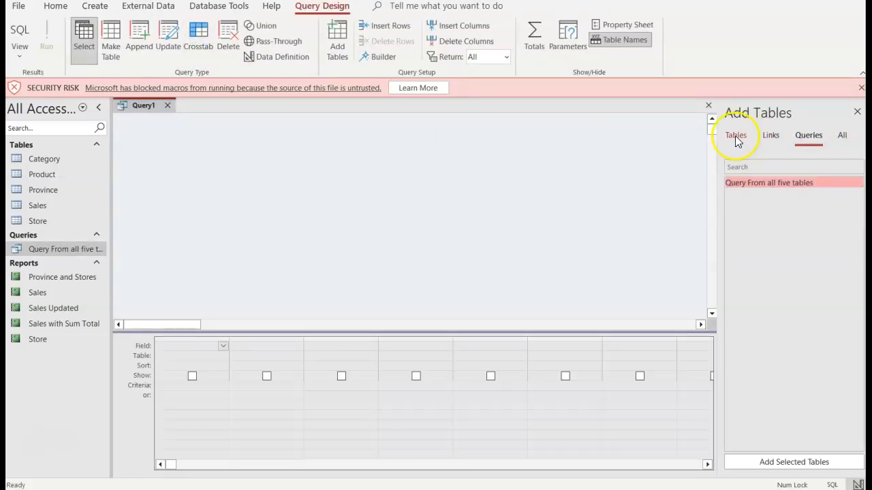
left_click(735, 135)
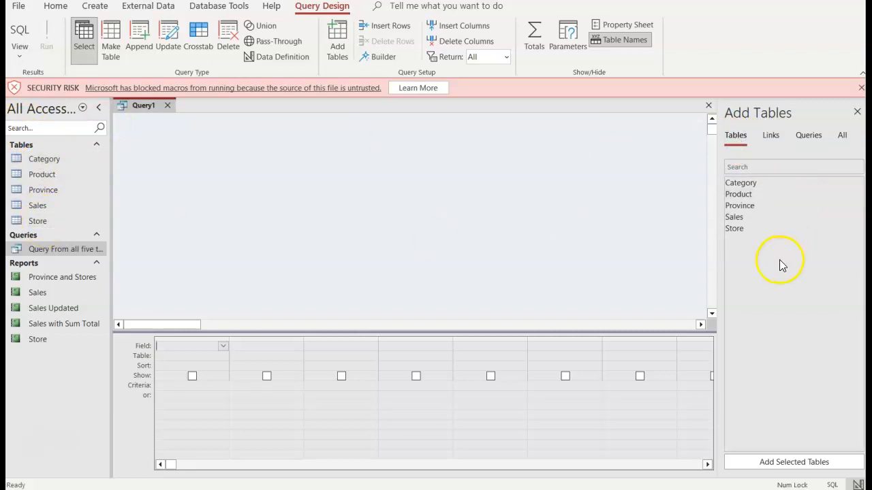
mouse_move(851, 250)
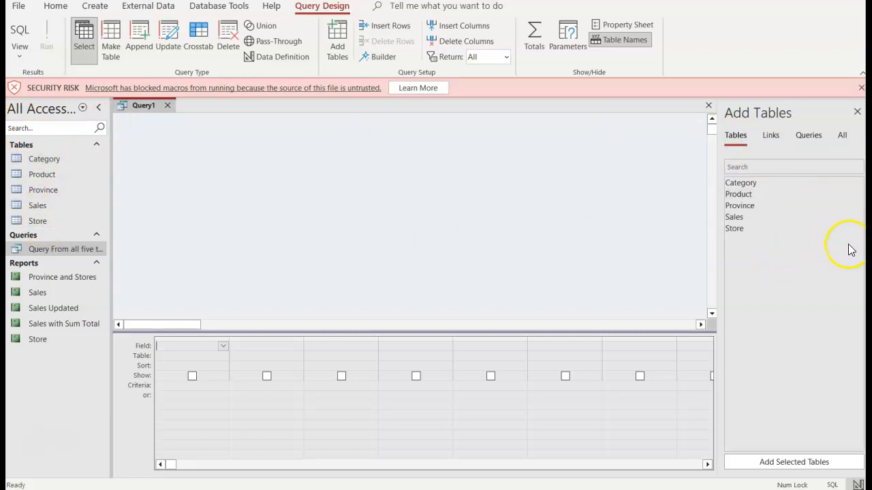
left_click(734, 216)
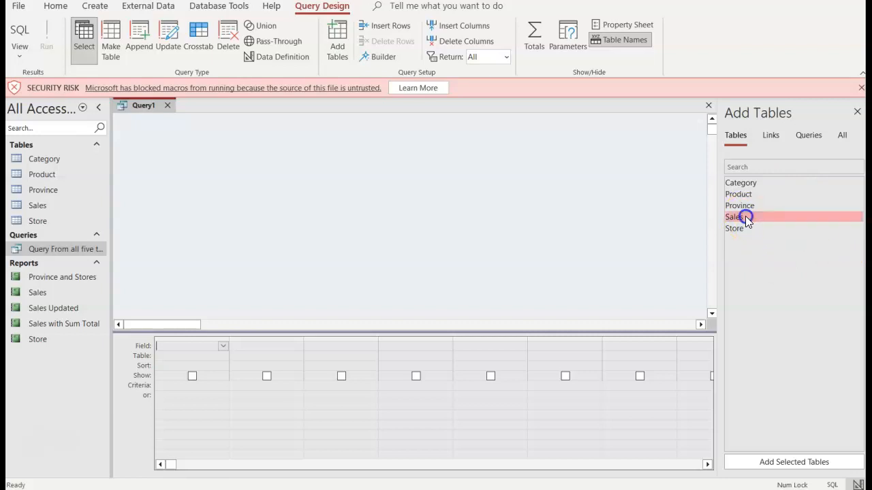
double_click(733, 217)
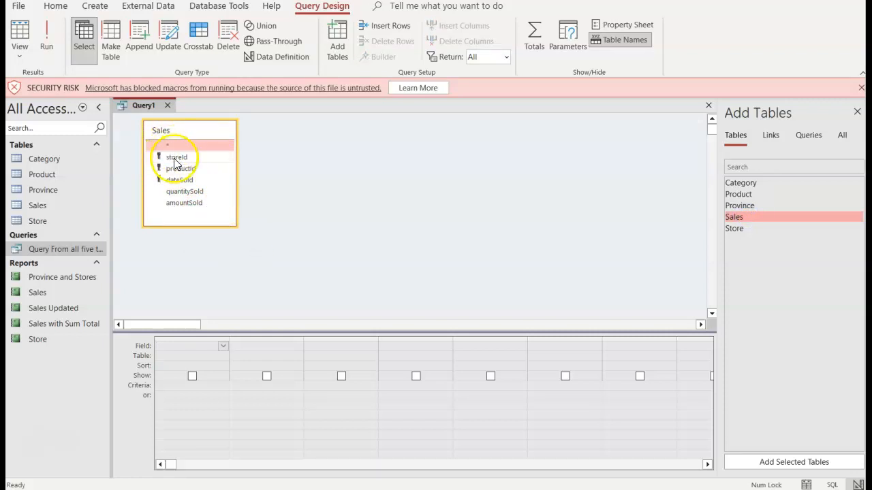
left_click(175, 144)
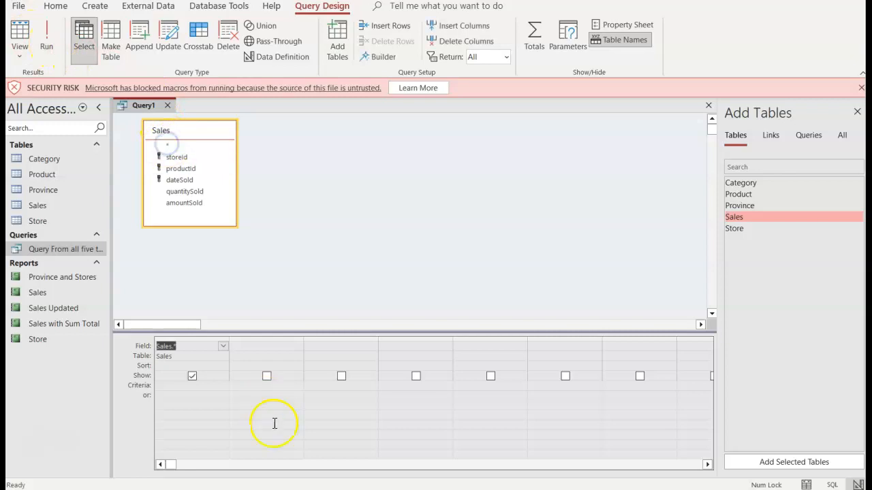
mouse_move(46, 34)
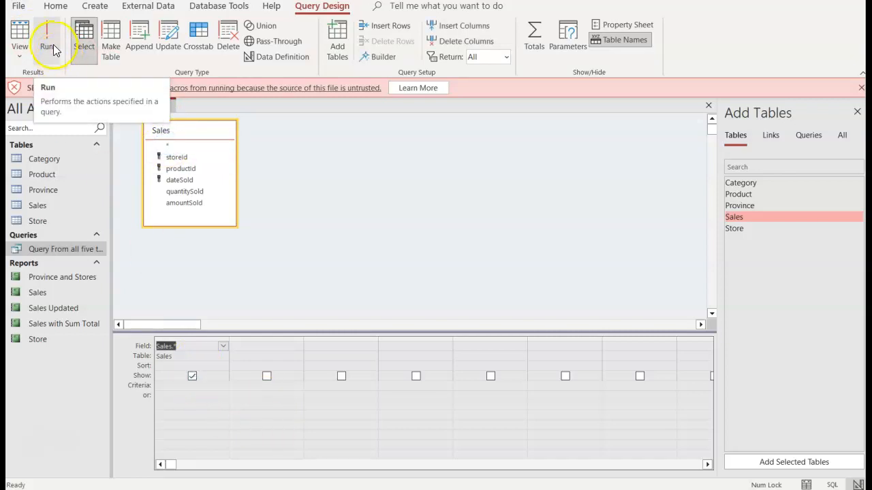
left_click(47, 34)
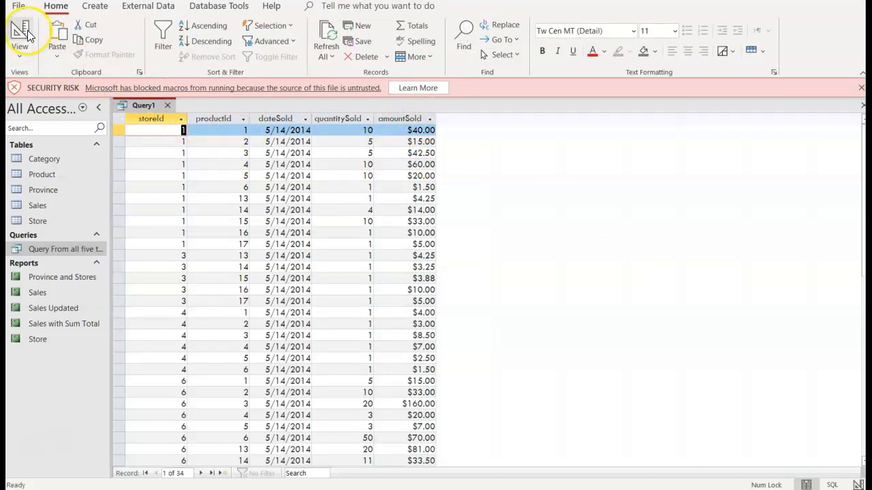
left_click(20, 34)
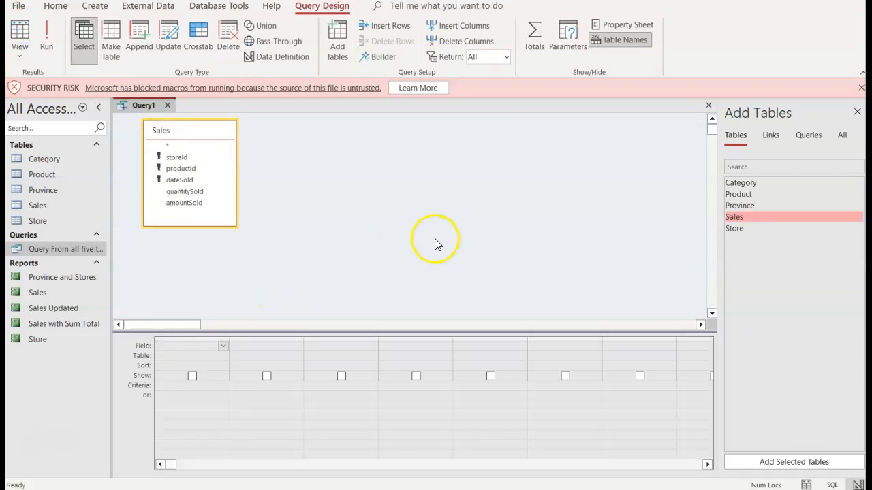
mouse_move(374, 355)
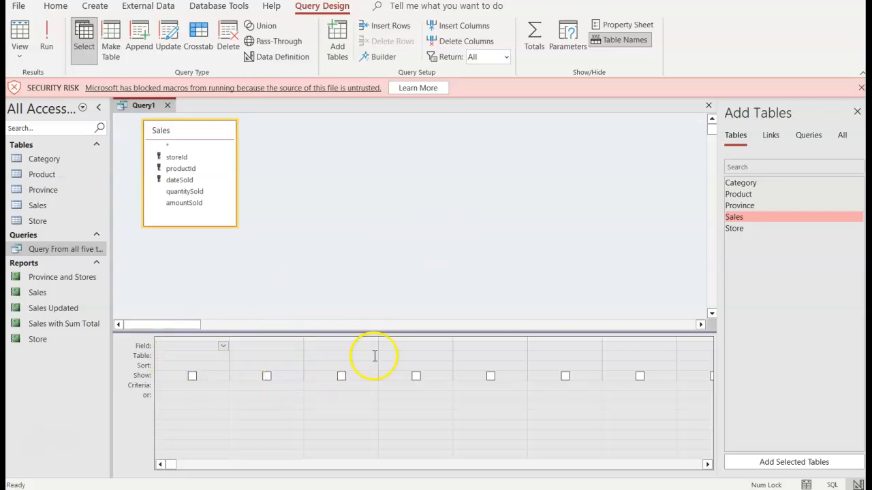
mouse_move(389, 284)
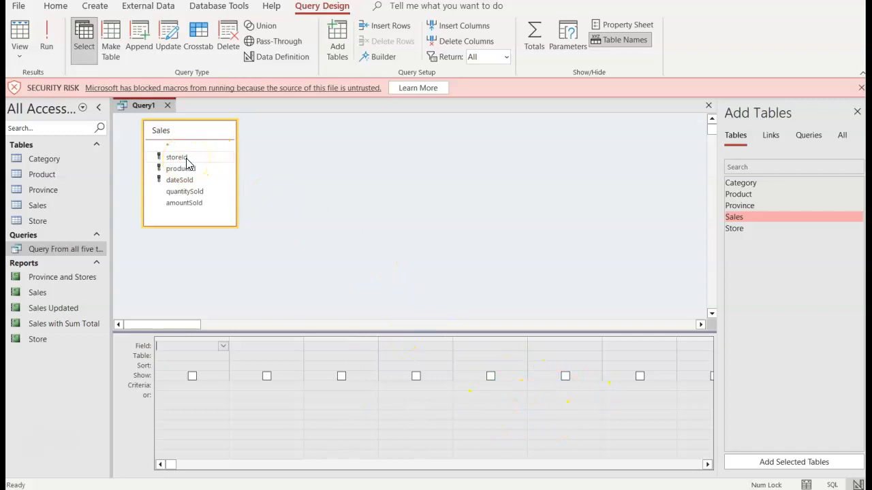
- Add storeId and quantitySold from the Sales field list to the query grid
double_click(176, 156)
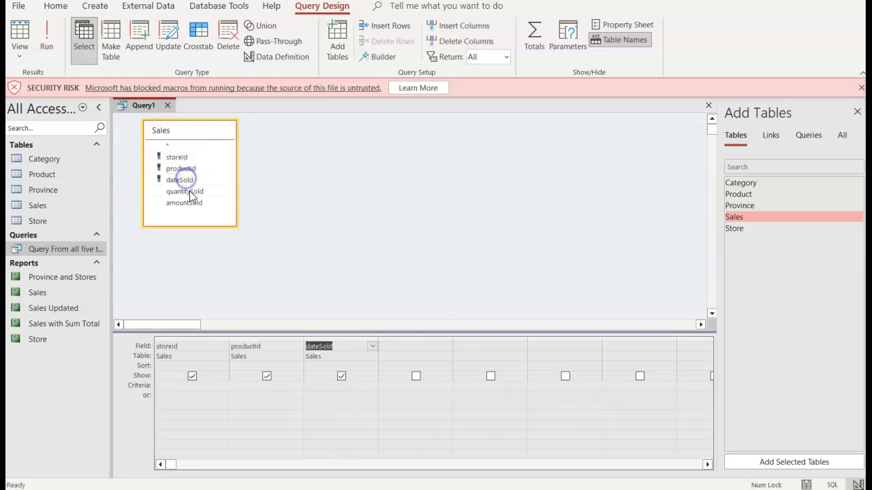
double_click(184, 191)
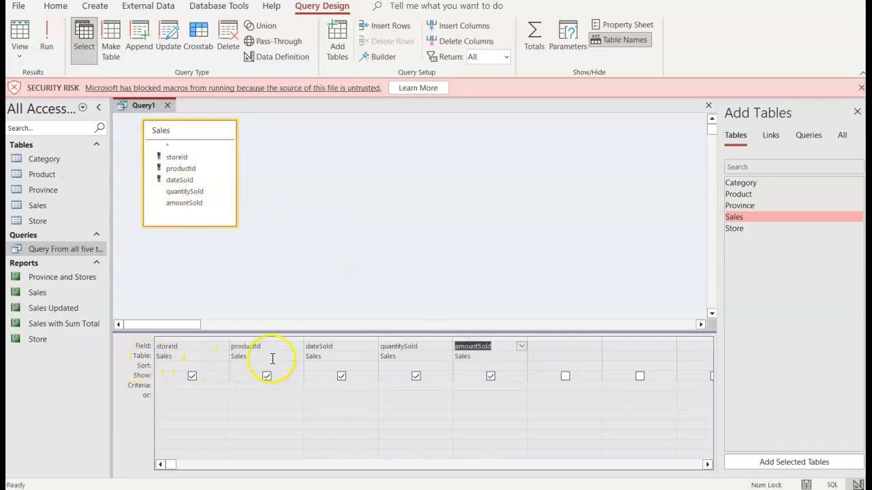
mouse_move(219, 344)
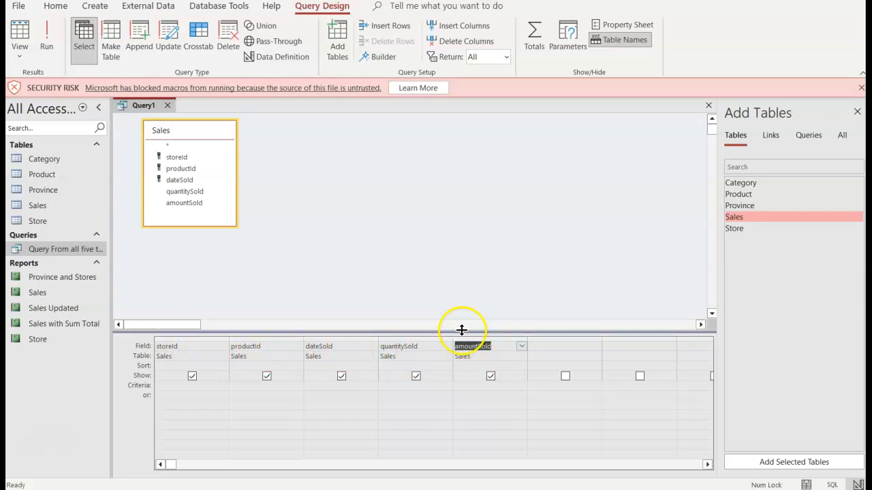
- Run Query1 to display the 34 Sales records in Datasheet view
left_click(46, 34)
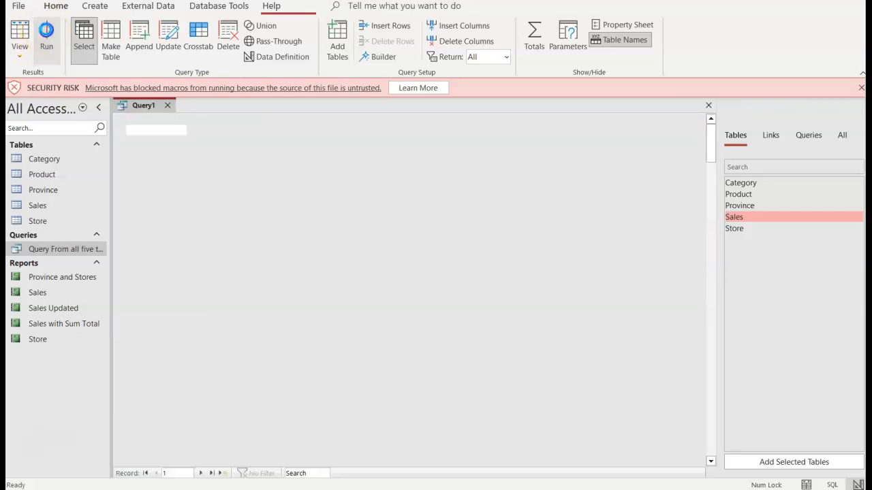
left_click(46, 37)
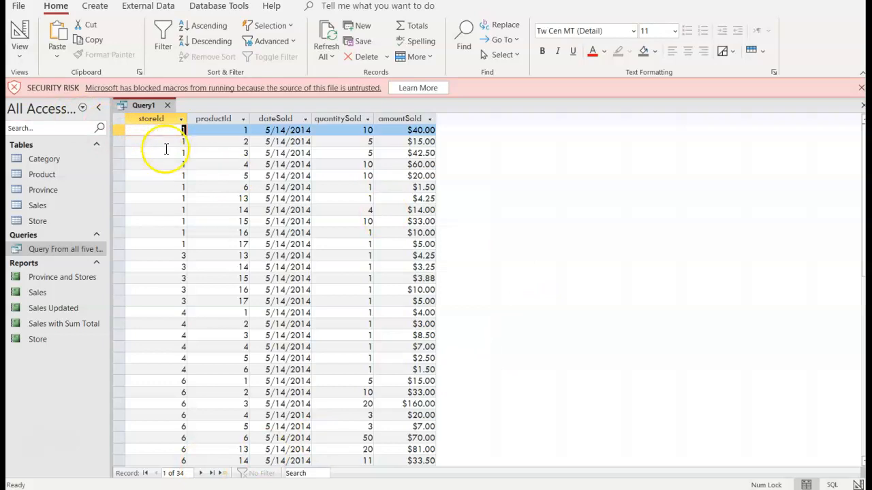
mouse_move(170, 155)
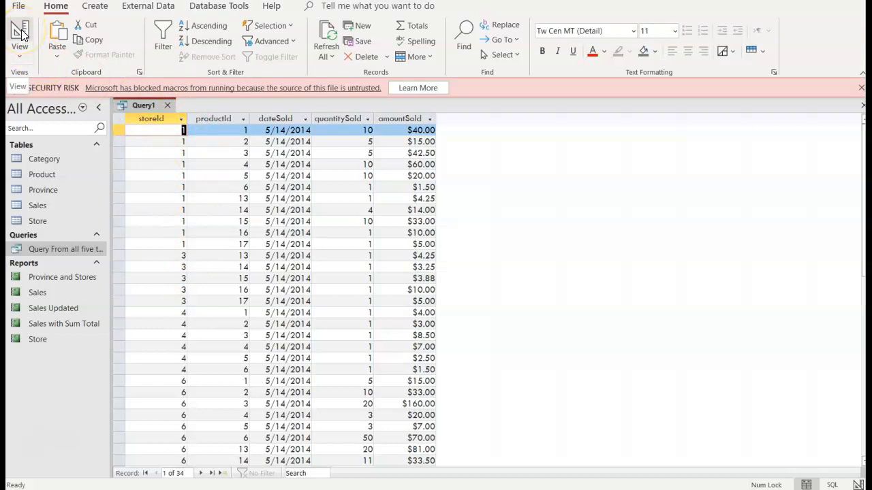
- Switch the Sales-based query back to Design View
left_click(20, 34)
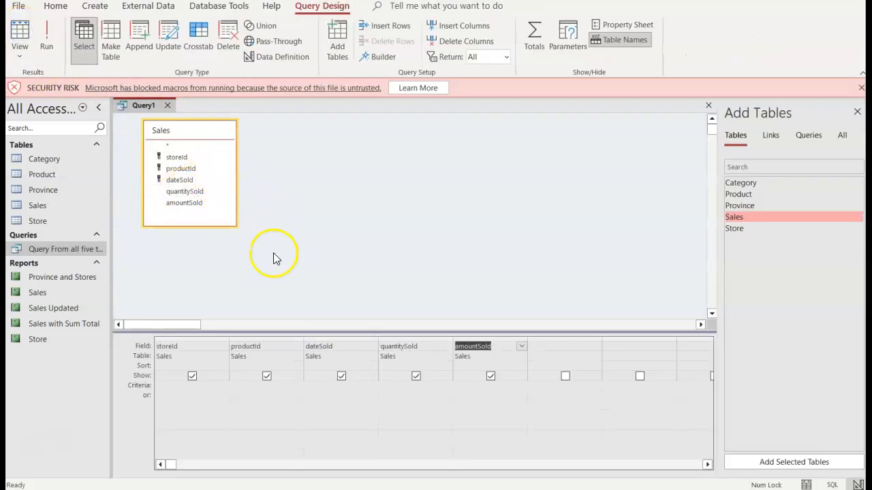
mouse_move(333, 292)
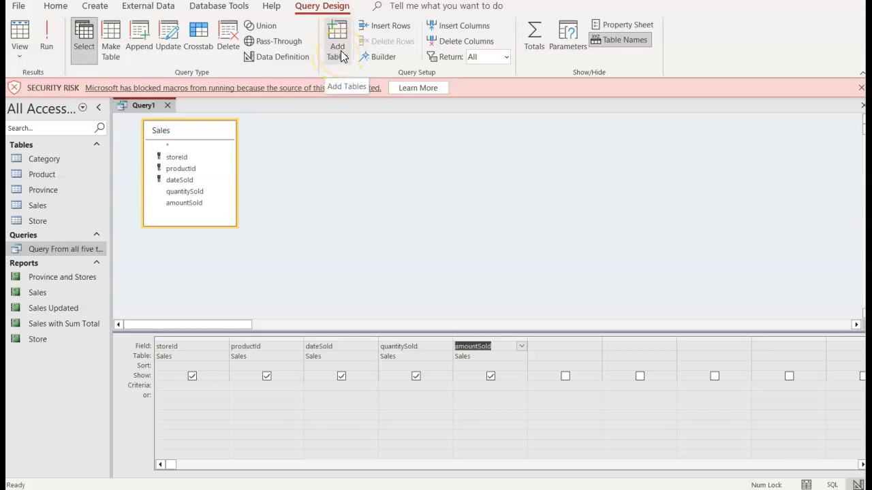
- Add the Store table to the query design and run it to check results
left_click(337, 34)
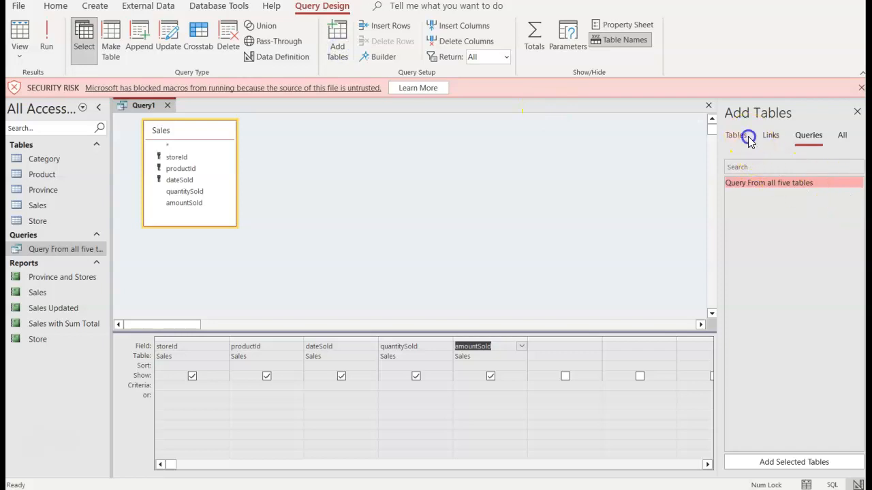
left_click(735, 135)
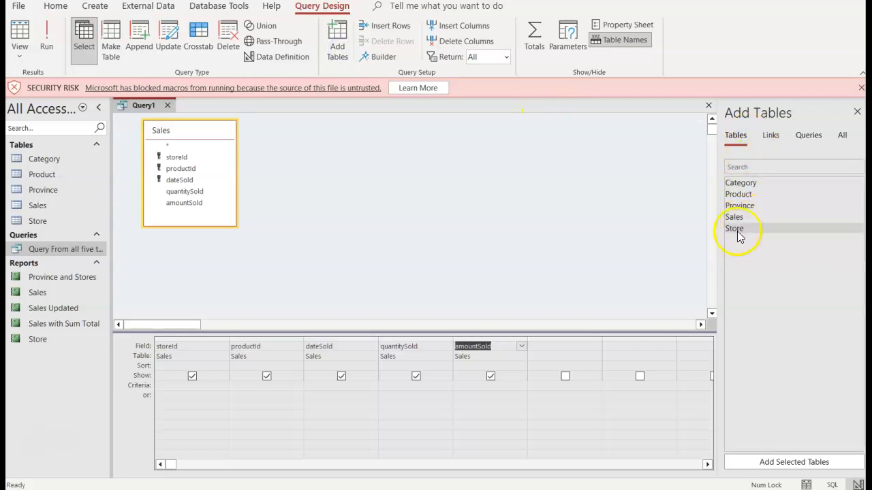
double_click(734, 228)
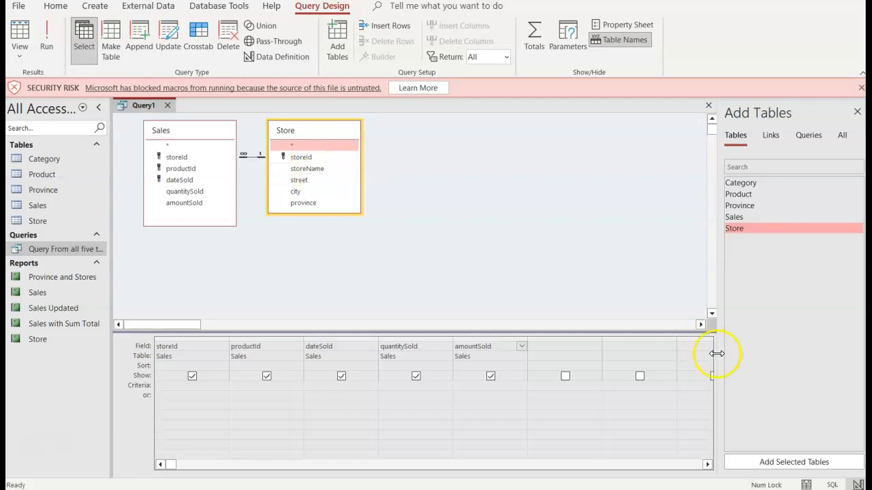
mouse_move(515, 292)
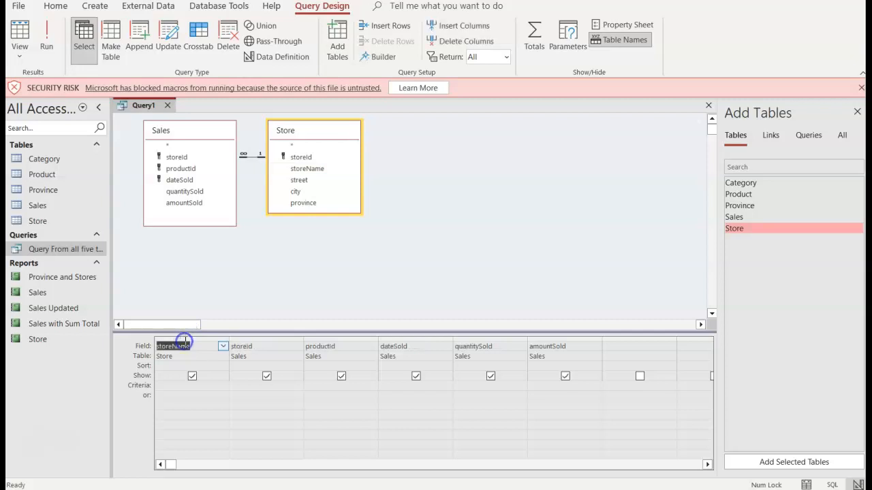
left_click(46, 37)
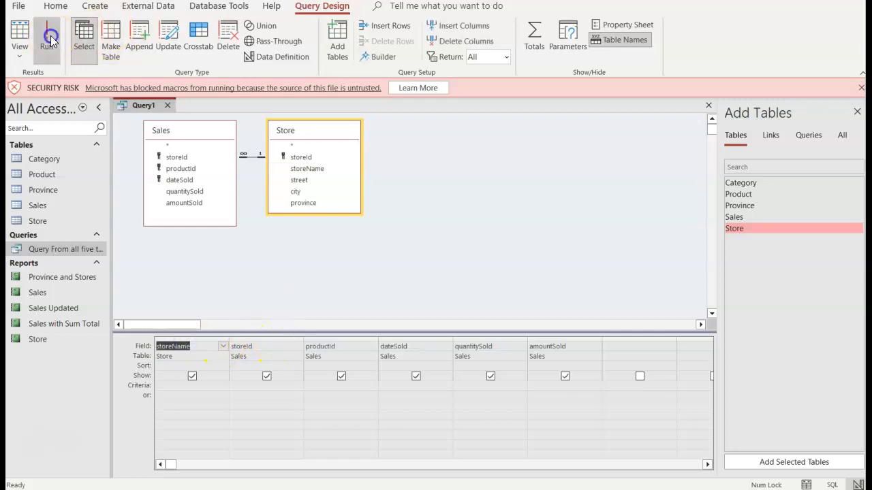
left_click(51, 36)
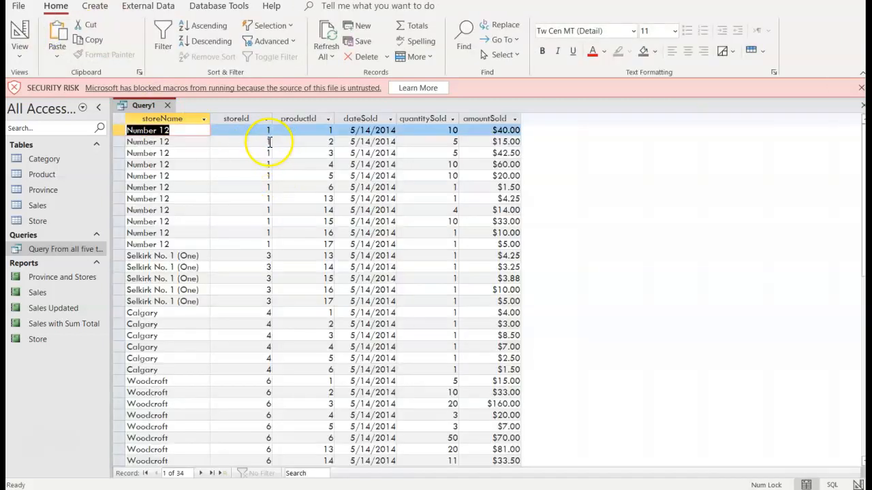
mouse_move(167, 160)
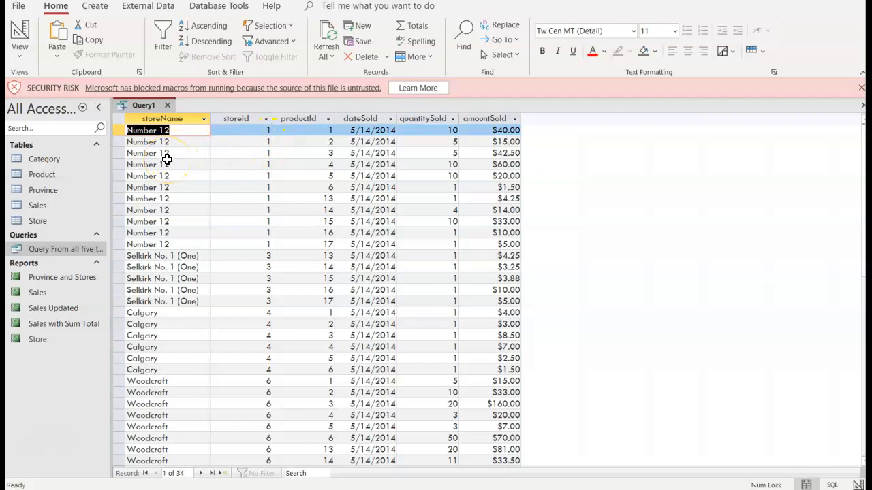
mouse_move(271, 391)
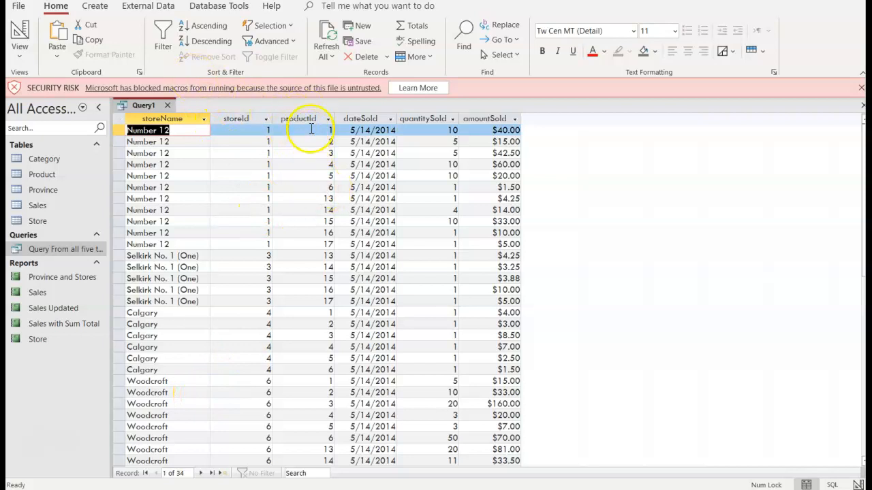
mouse_move(327, 169)
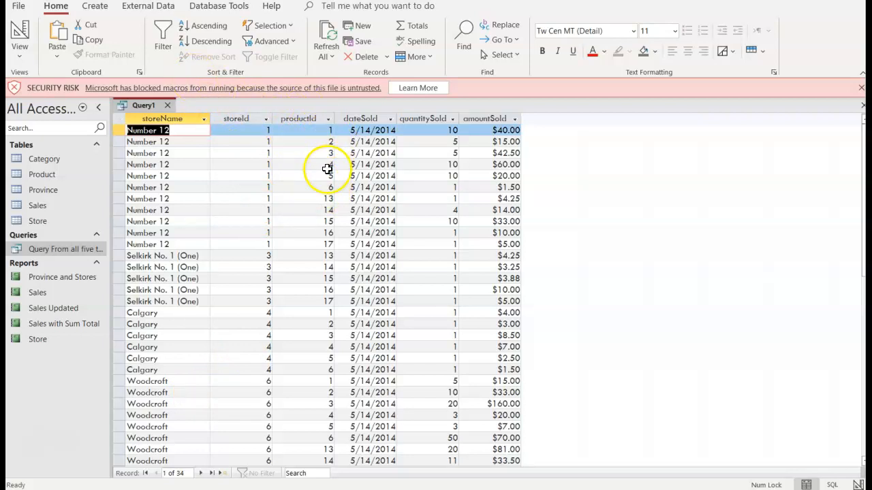
mouse_move(124, 94)
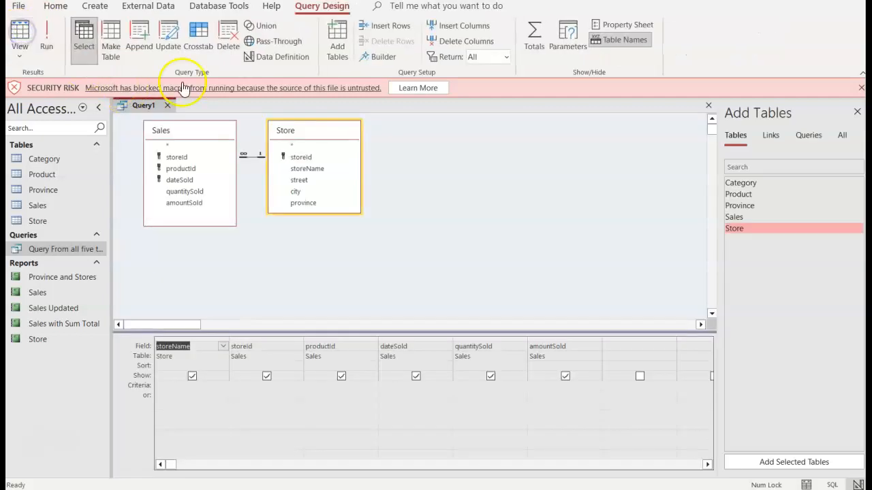
left_click(856, 112)
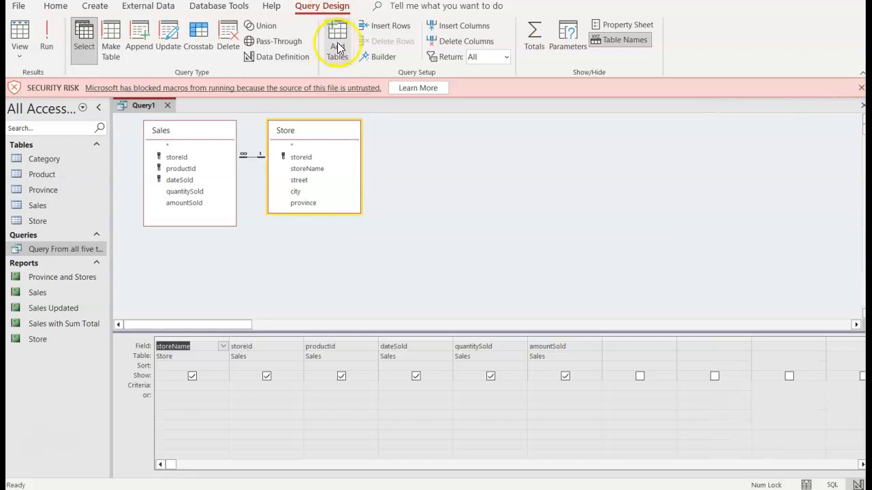
- Add the Product table to the query design from the Tables list
left_click(337, 34)
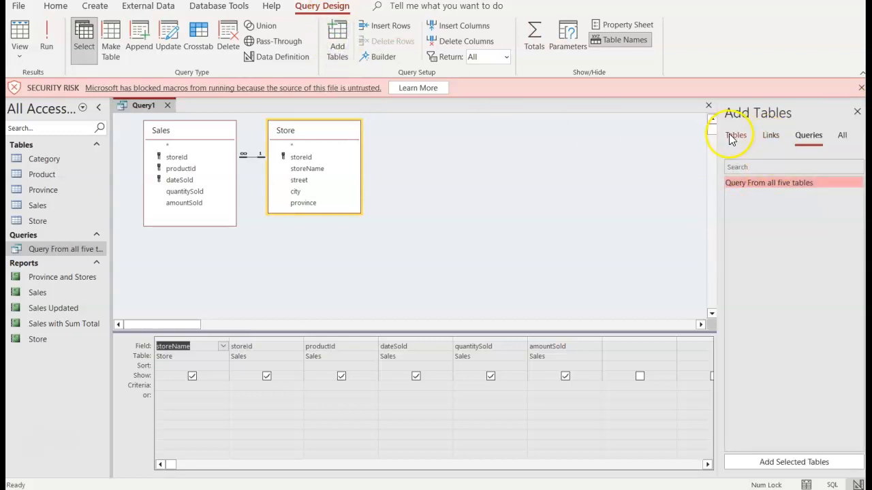
left_click(735, 134)
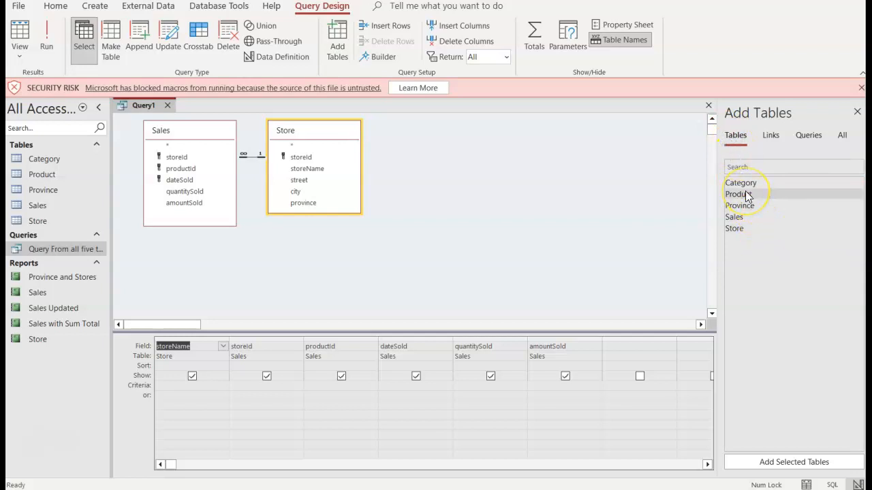
left_click(739, 194)
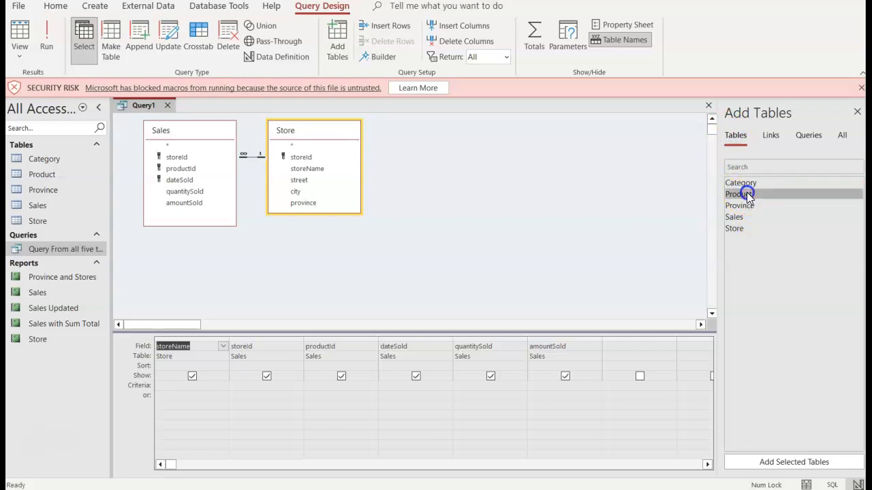
double_click(739, 194)
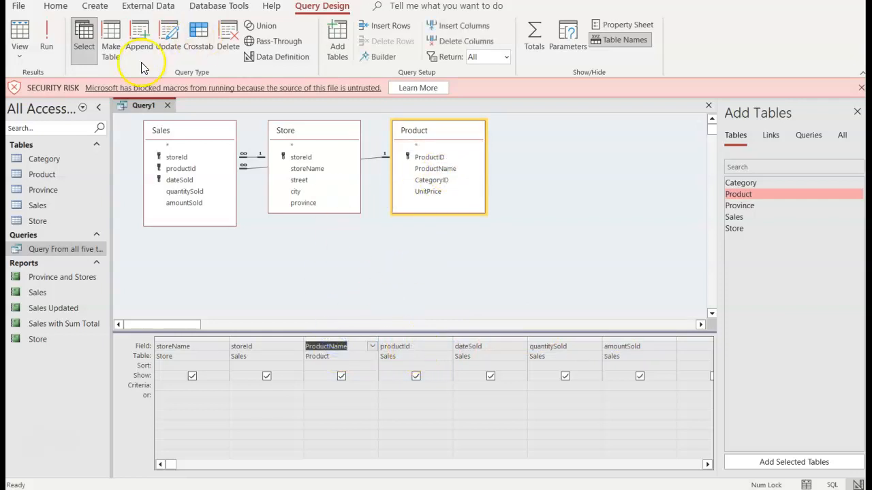
- Run the query to show product names like Chai beside store names
left_click(47, 38)
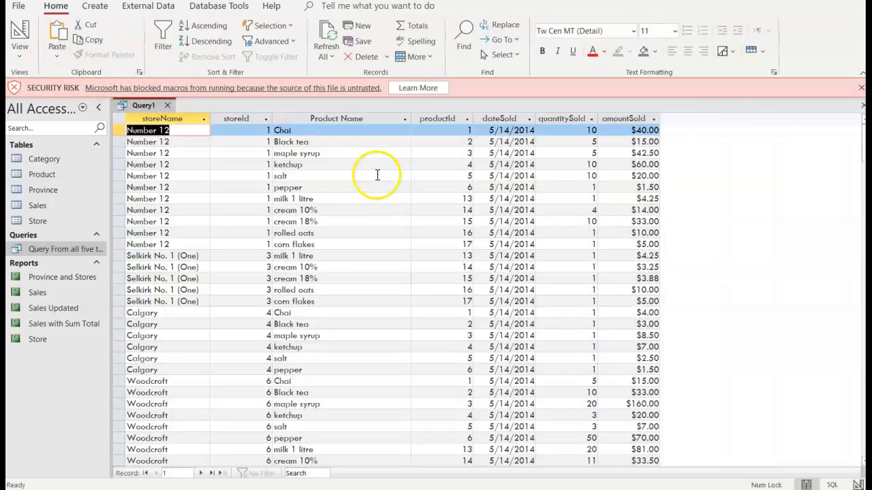
left_click(448, 130)
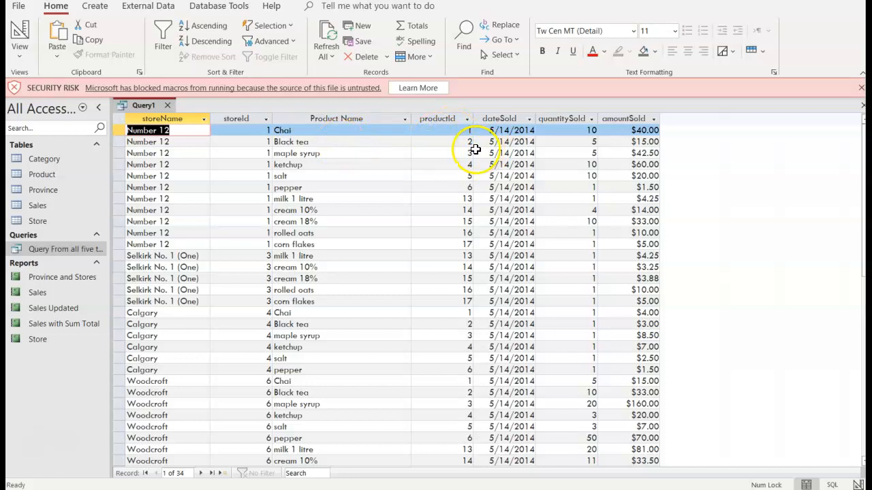
mouse_move(333, 145)
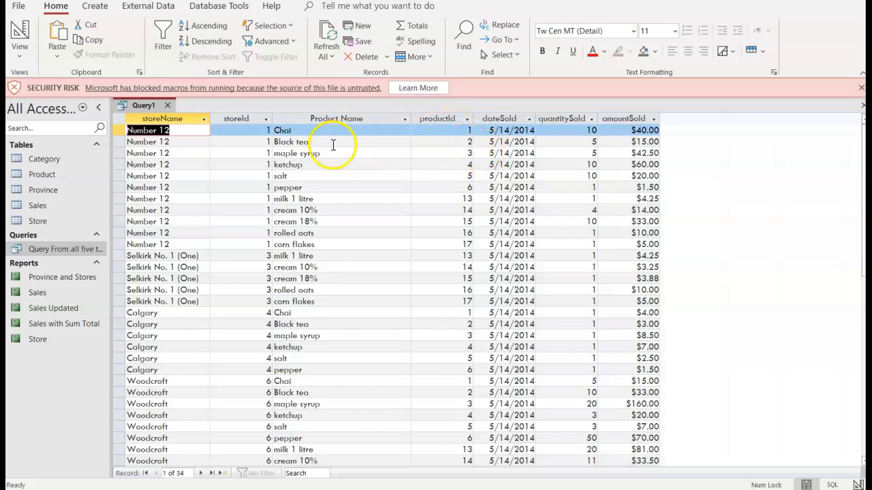
mouse_move(117, 51)
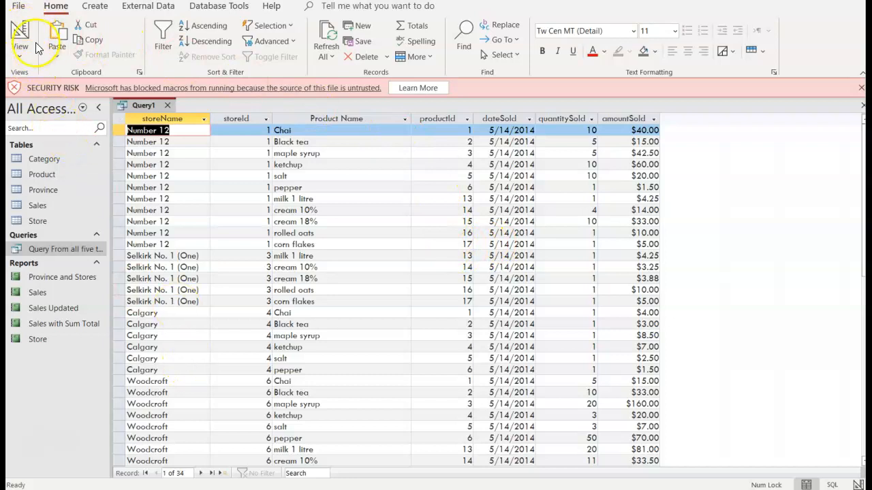
- Return to Design View and reposition the Store and Product table boxes
left_click(19, 34)
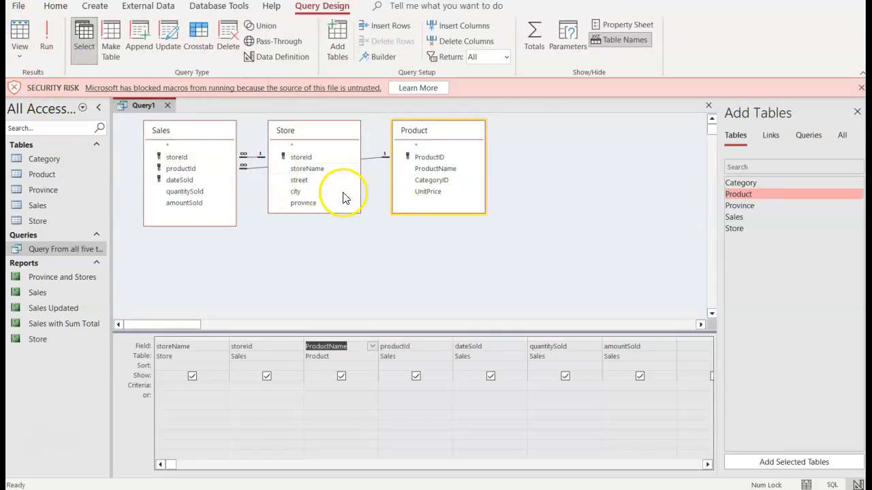
left_click_drag(437, 130, 567, 138)
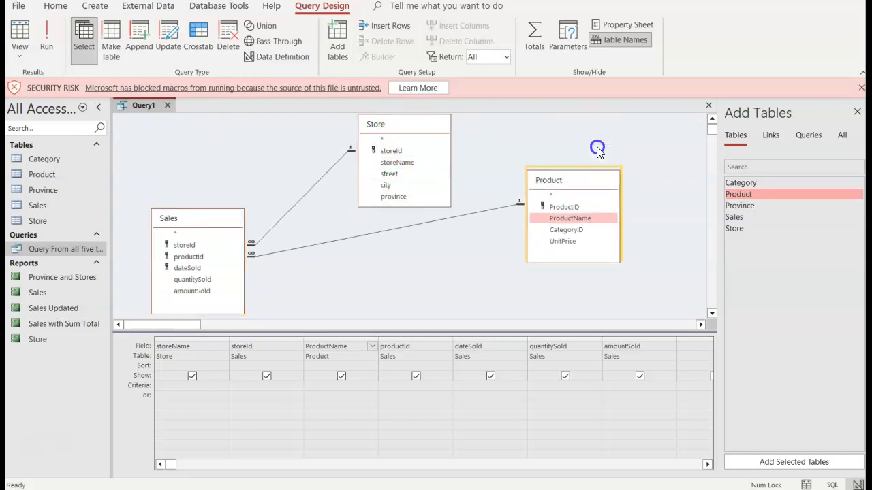
left_click_drag(572, 180, 575, 197)
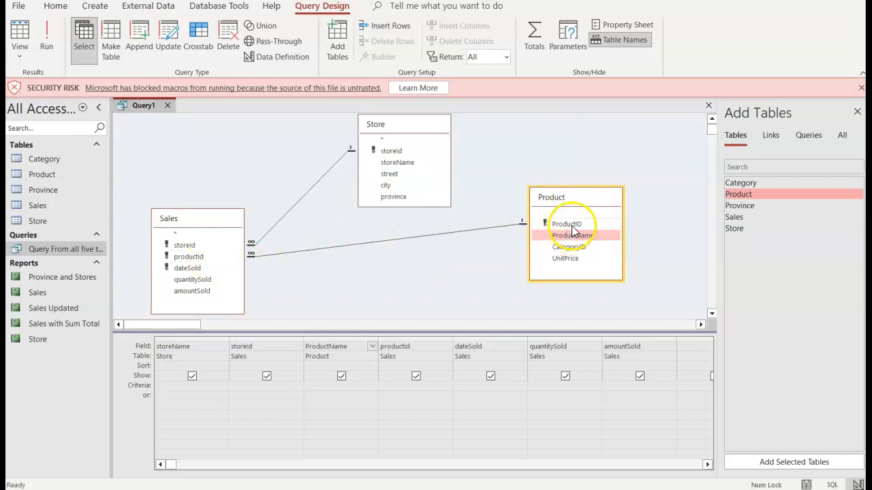
mouse_move(601, 225)
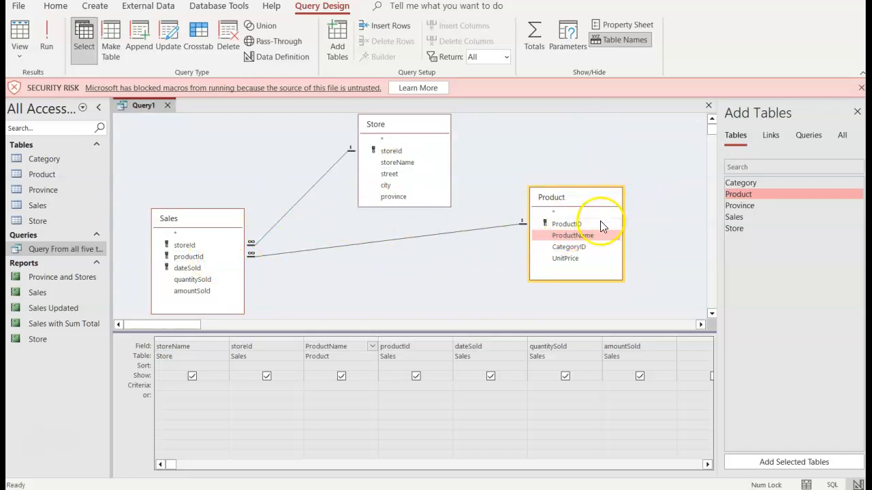
mouse_move(557, 201)
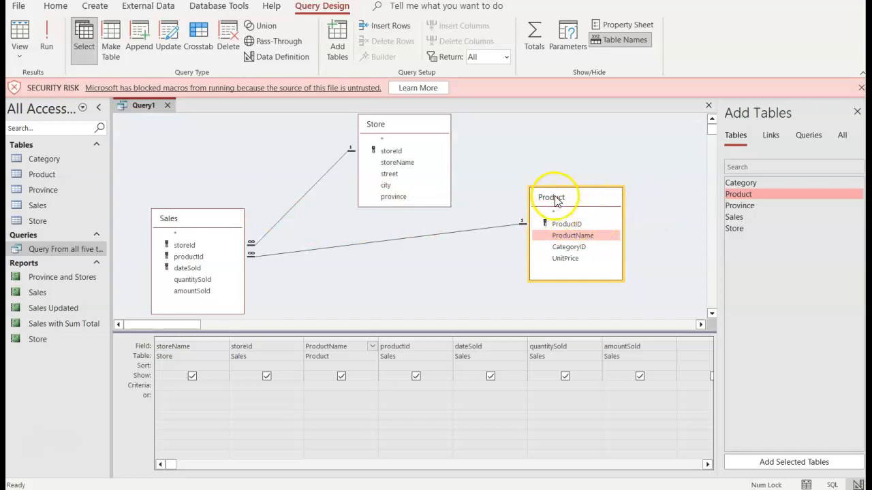
mouse_move(664, 243)
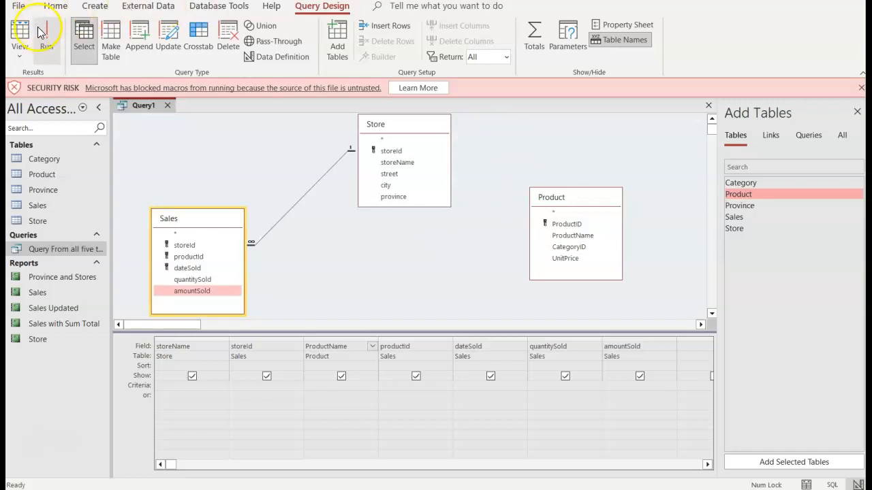
left_click(44, 31)
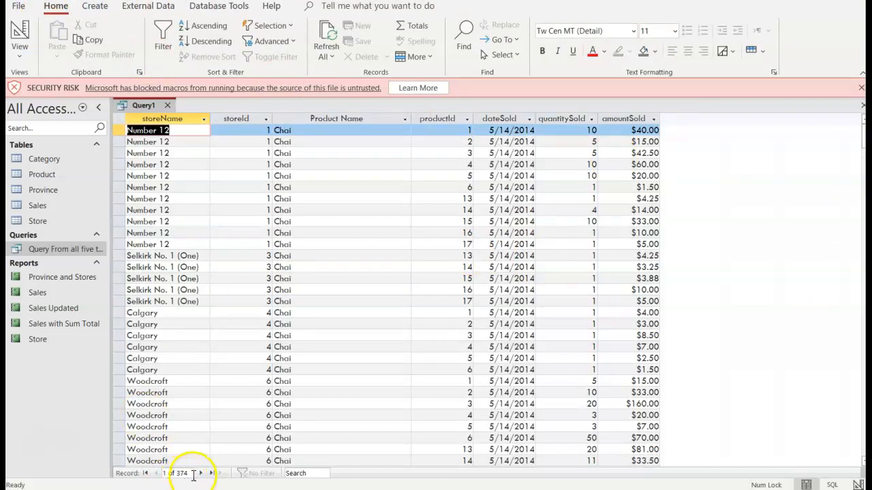
mouse_move(457, 299)
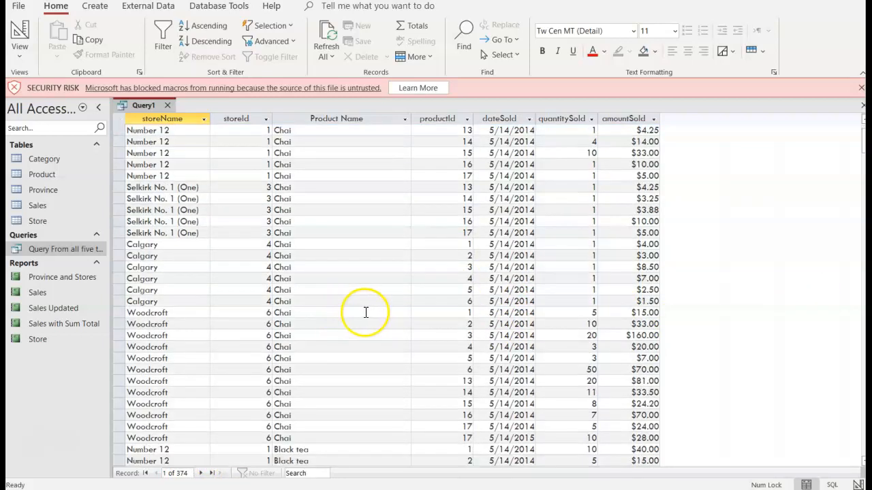
scroll("down", 3)
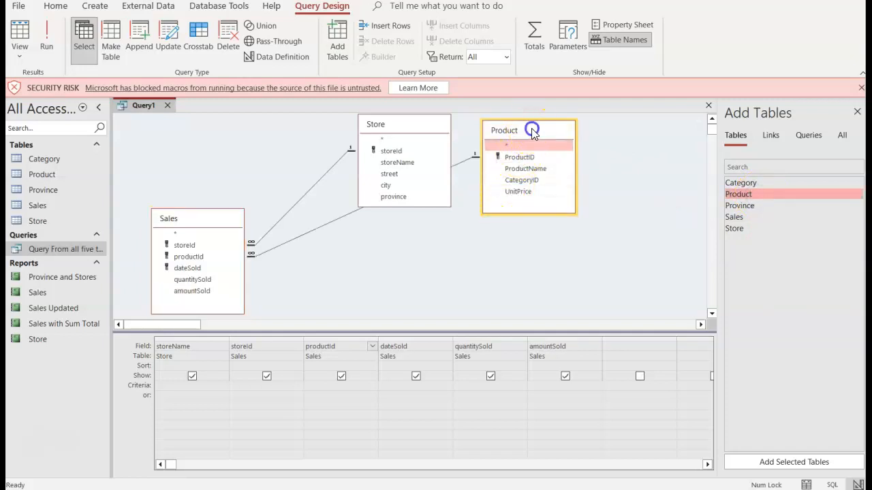
- Rejoin Sales.productId to Product.ProductID and run the query to verify results
left_click_drag(531, 130, 524, 195)
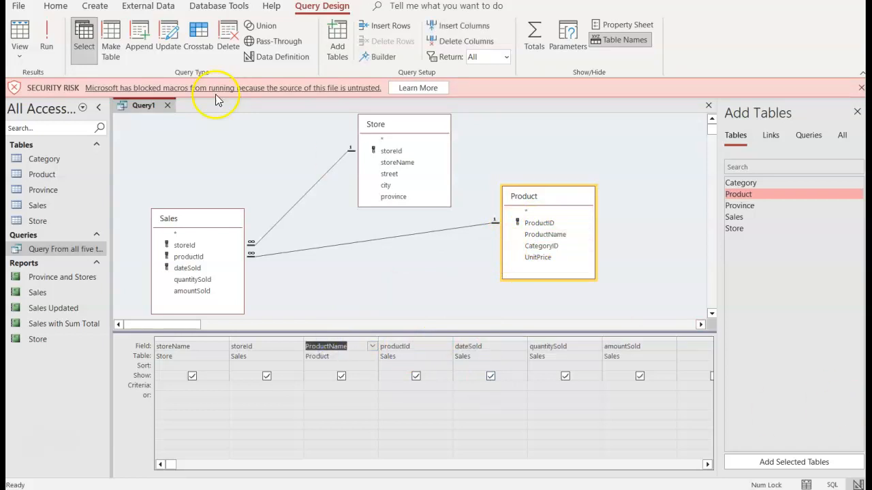
left_click(47, 33)
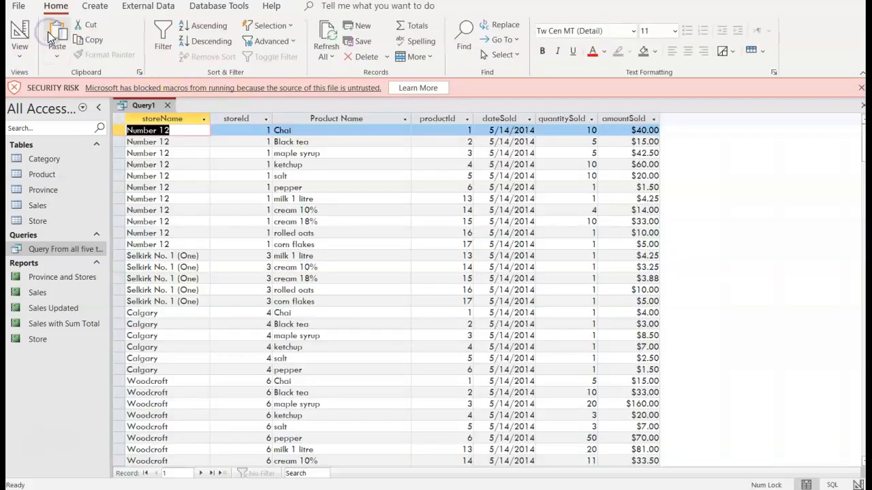
mouse_move(57, 34)
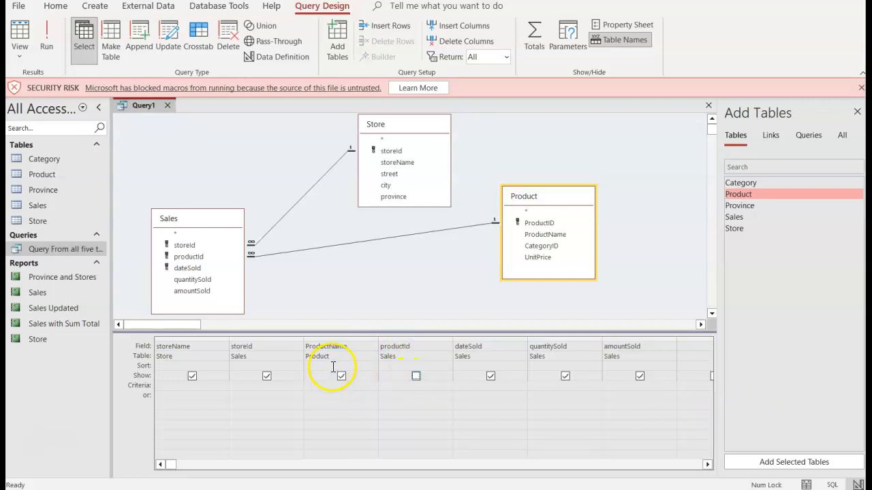
- Set the ProductName column's sort order to Ascending
left_click(373, 366)
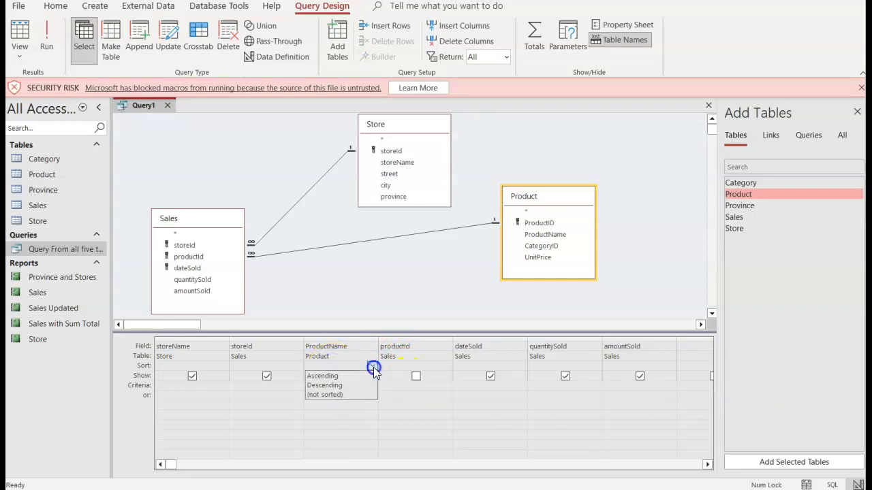
left_click(322, 375)
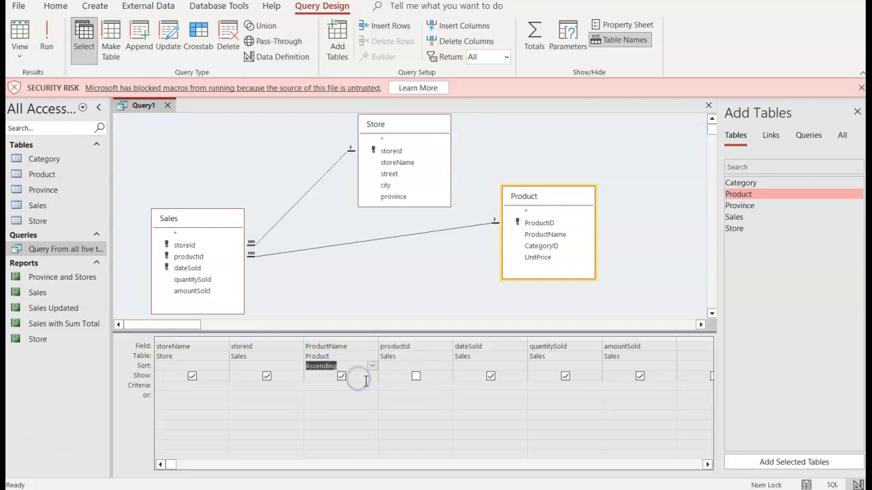
mouse_move(739, 302)
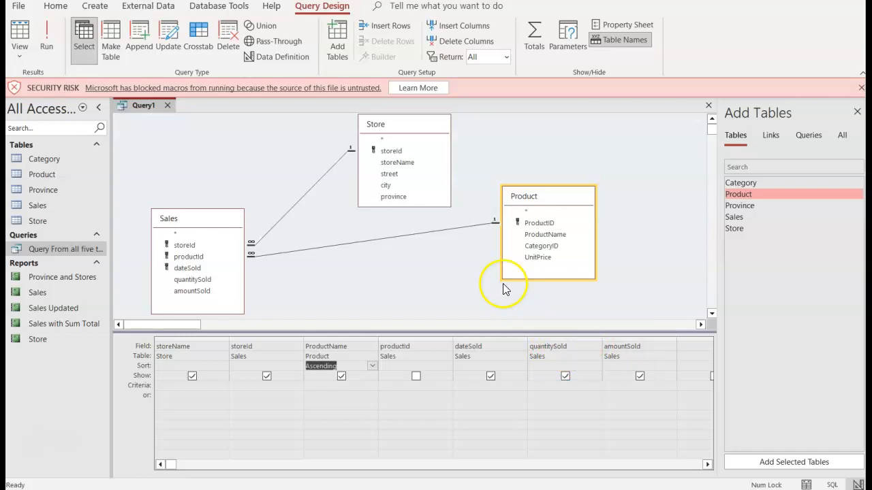
mouse_move(541, 266)
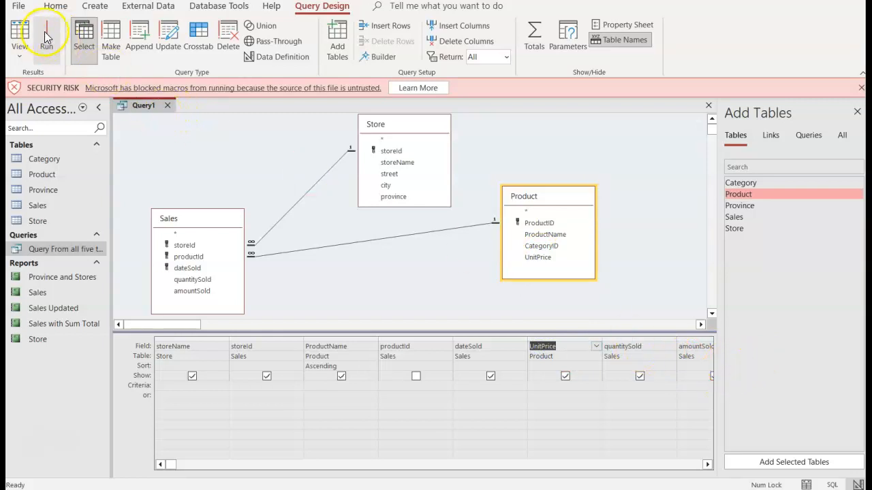
- Run the query to list 34 records sorted by product name with a Unit Price column
left_click(45, 37)
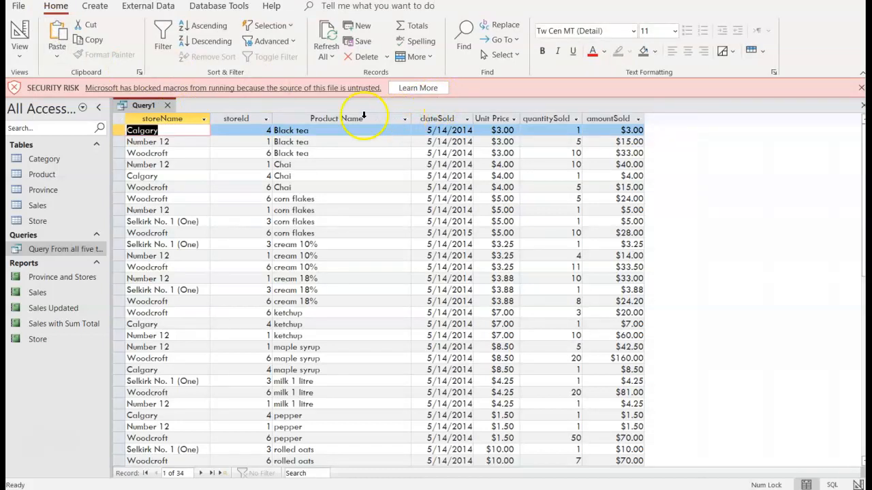
mouse_move(509, 152)
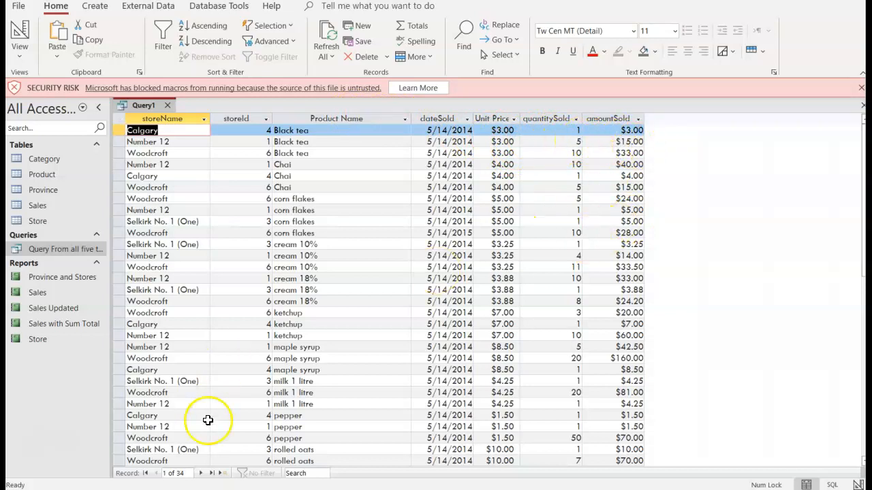
mouse_move(475, 264)
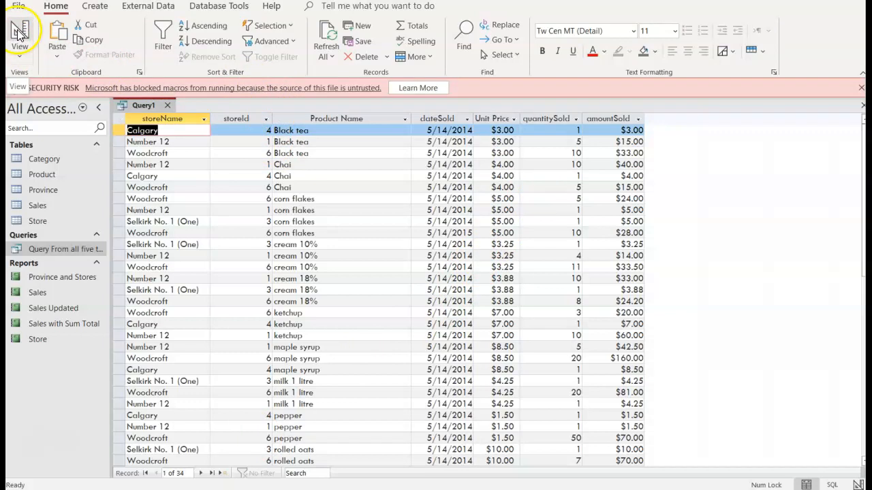
- Switch back to Design View and scroll through the eight-field design grid
left_click(19, 34)
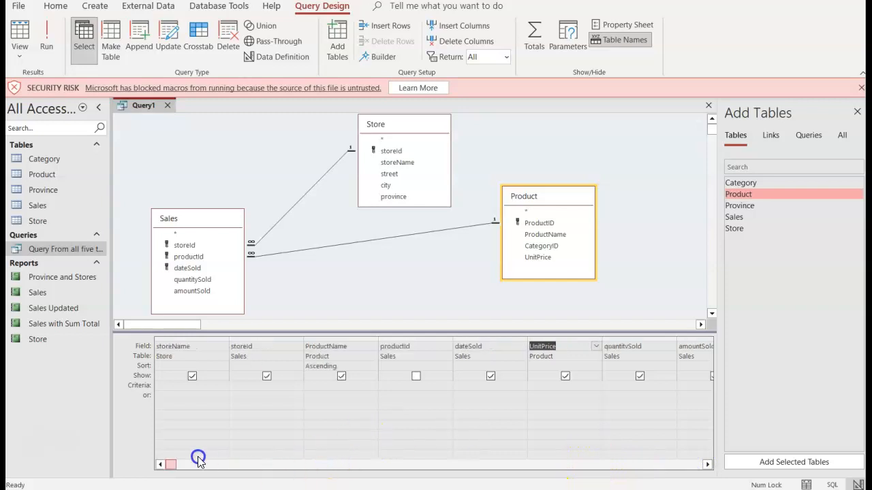
left_click(857, 111)
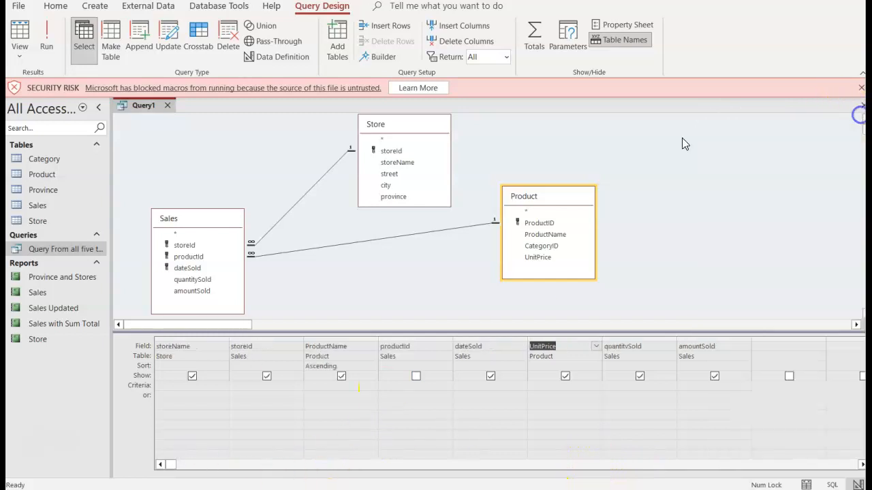
- Save the query as 'Query of Products Sold' and reopen it from the Navigation Pane
right_click(143, 105)
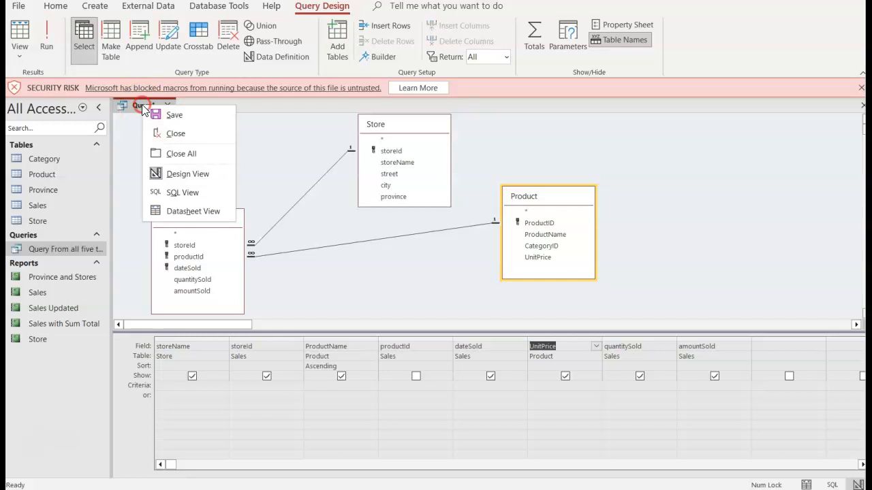
mouse_move(168, 119)
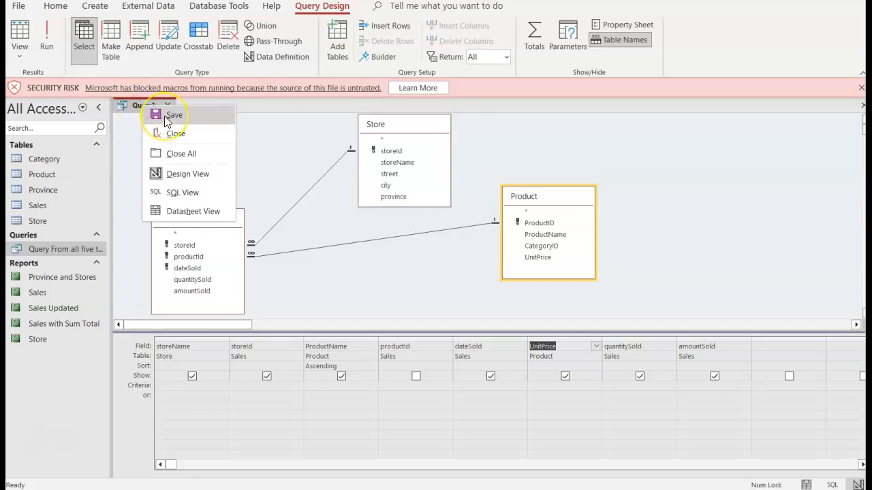
left_click(174, 114)
type("Query of")
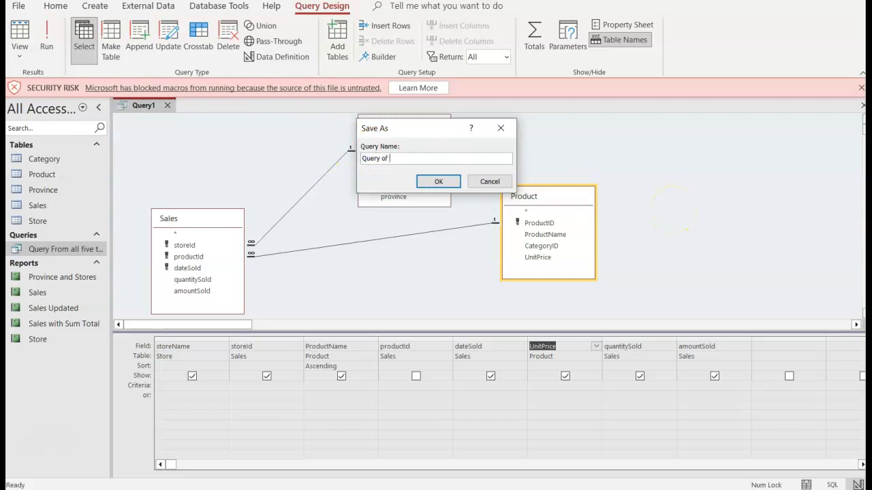
type("Products")
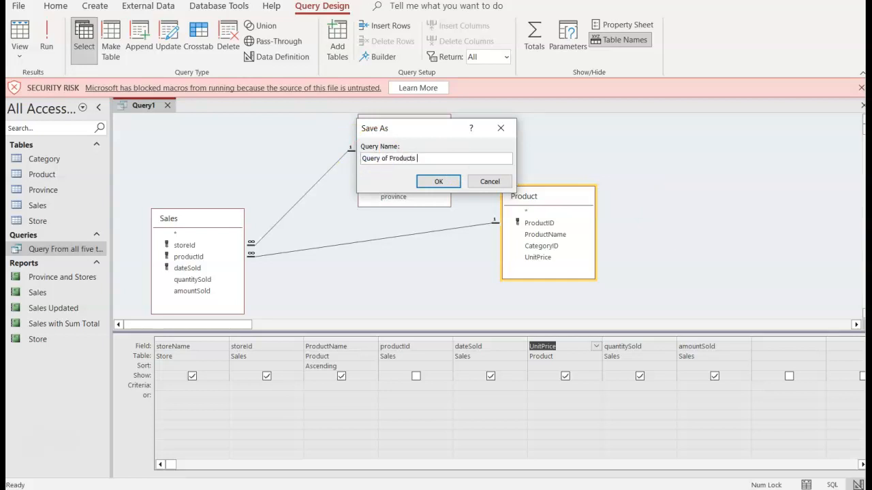
left_click(438, 181)
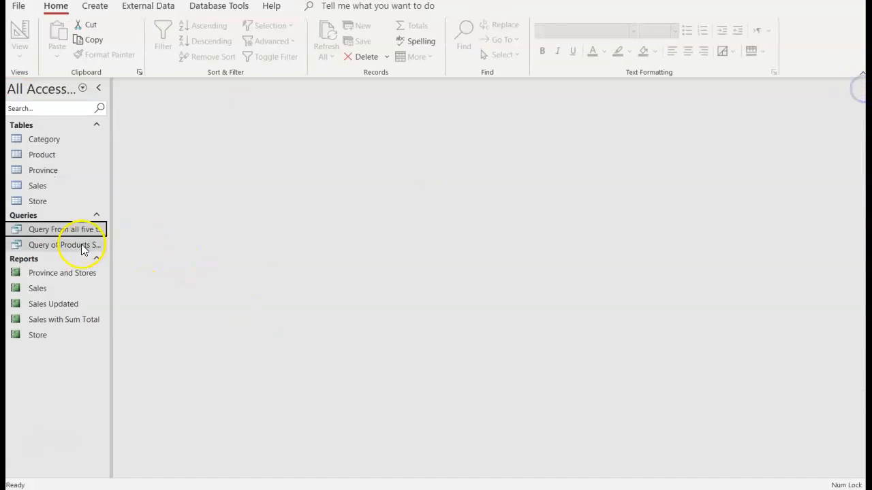
left_click(65, 245)
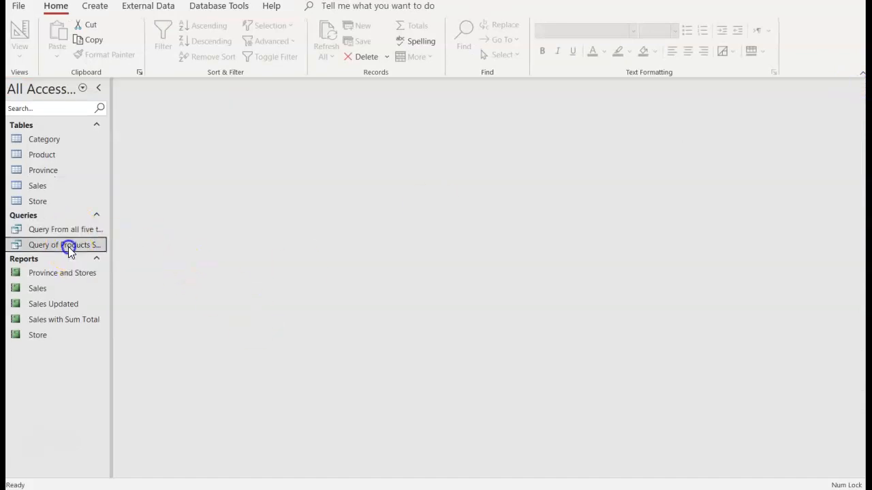
double_click(65, 245)
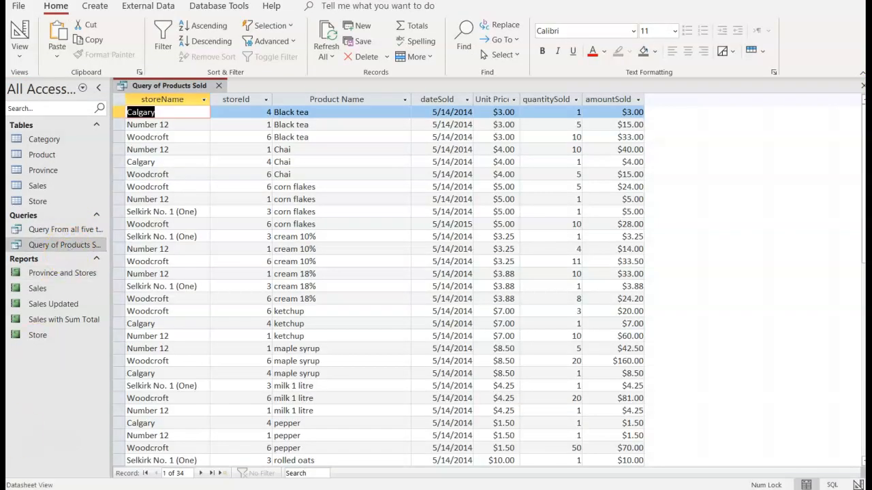